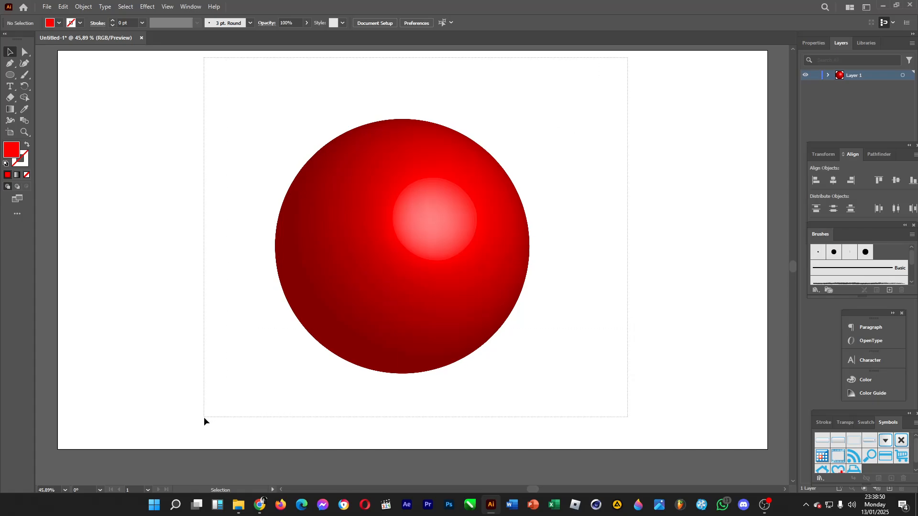
Pick the tool for redrawing the flat red circle on the artboard.
left_click(10, 86)
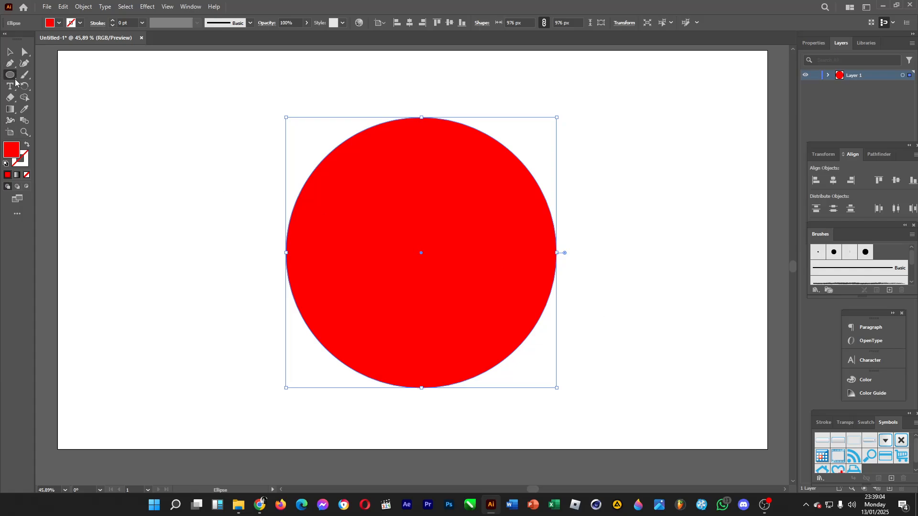
Trim the circle to a semicircle, then place copies at left, top centre and right.
left_click(10, 75)
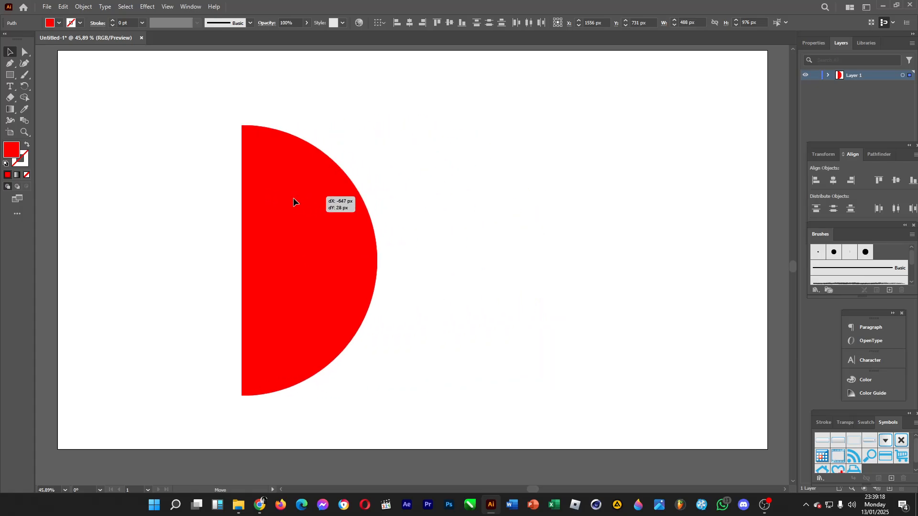
left_click_drag(294, 201, 272, 203)
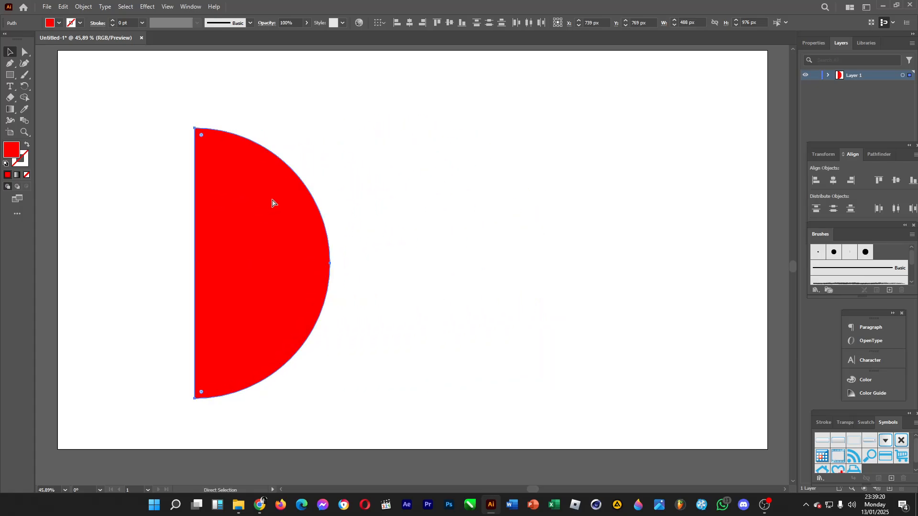
left_click_drag(272, 204, 448, 171)
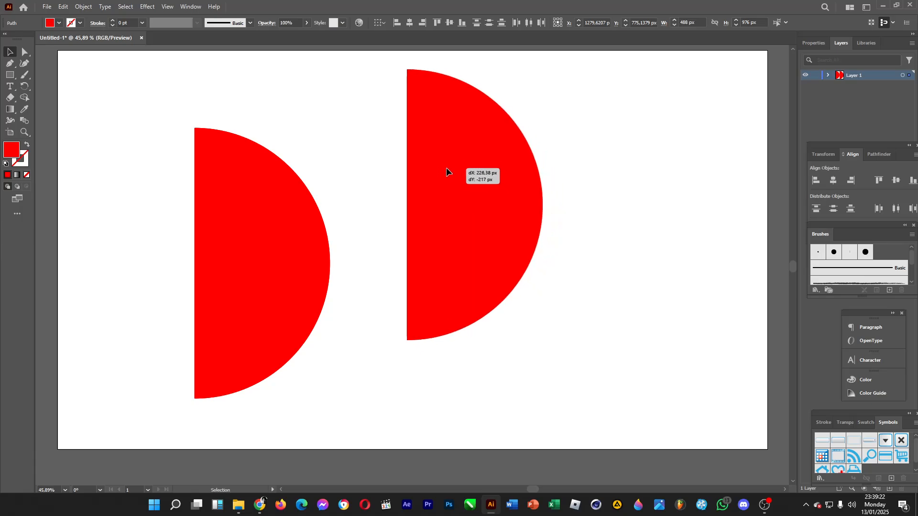
left_click_drag(448, 172, 659, 286)
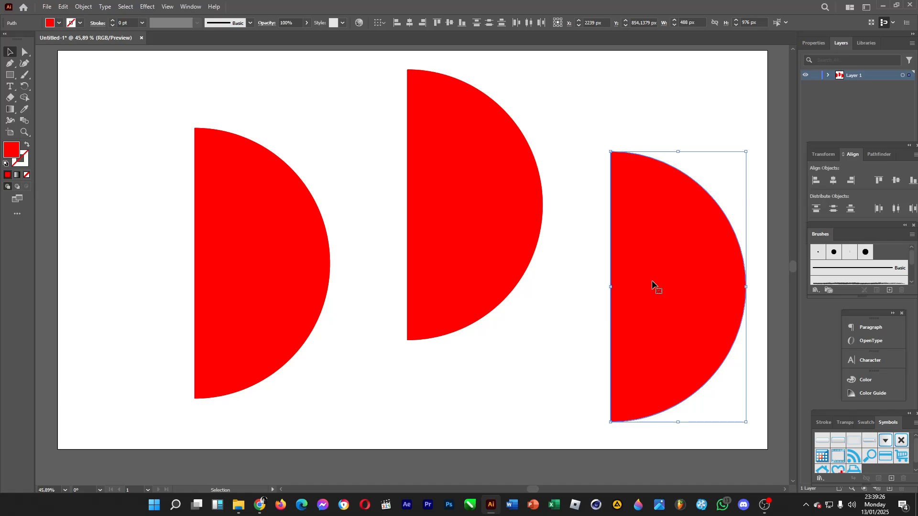
mouse_move(650, 287)
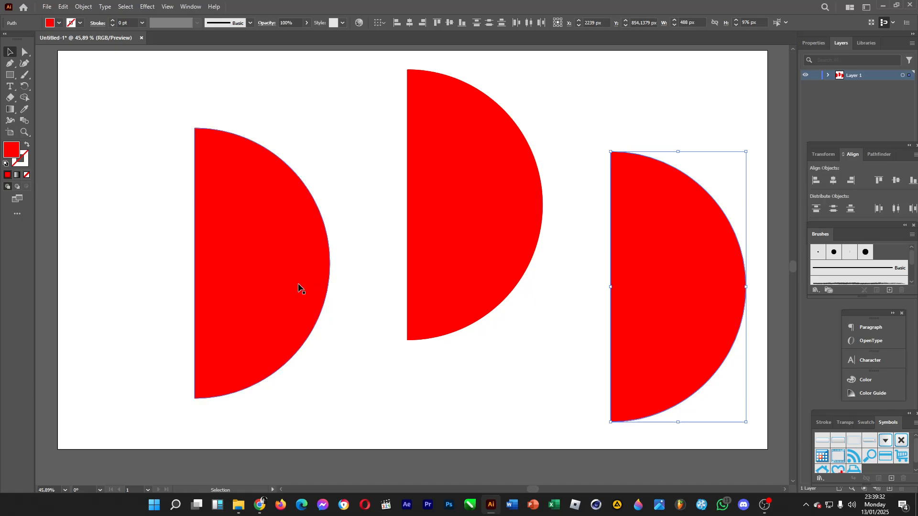
mouse_move(303, 300)
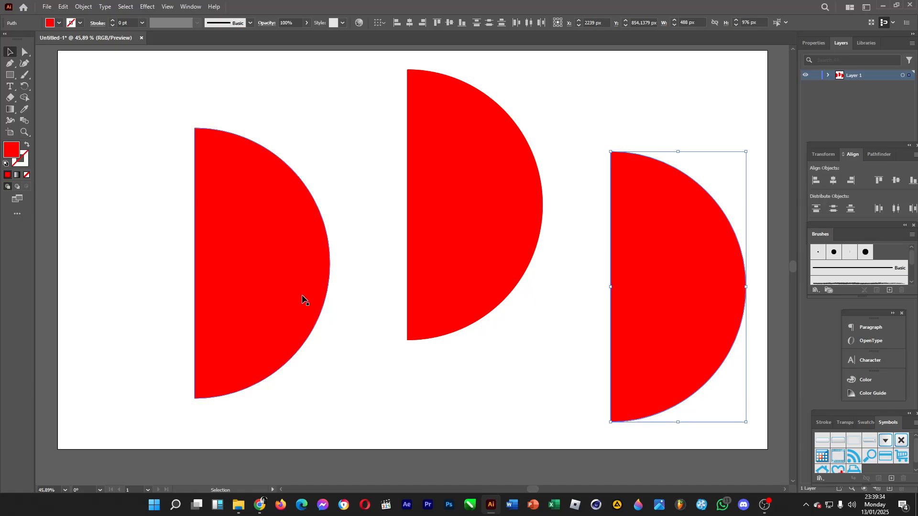
Apply Revolve (Classic) with Plastic Shading to the middle semicircle.
left_click(474, 187)
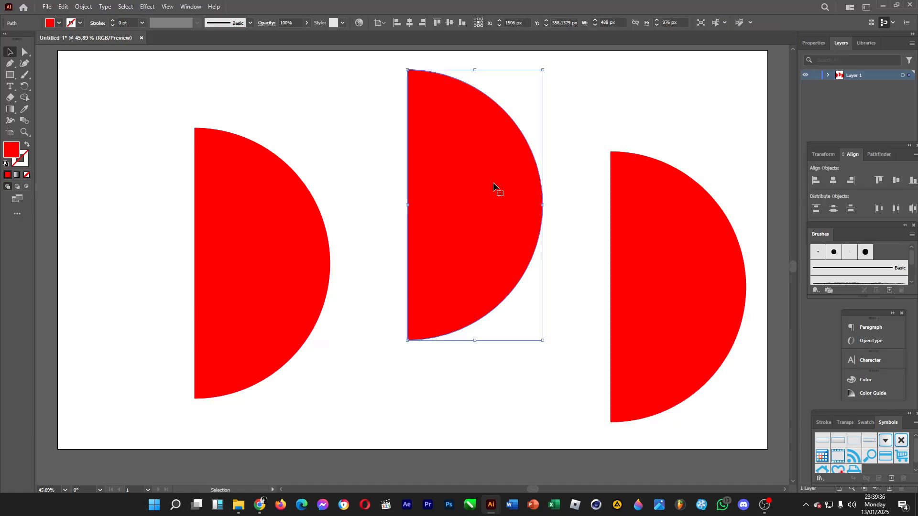
left_click(147, 7)
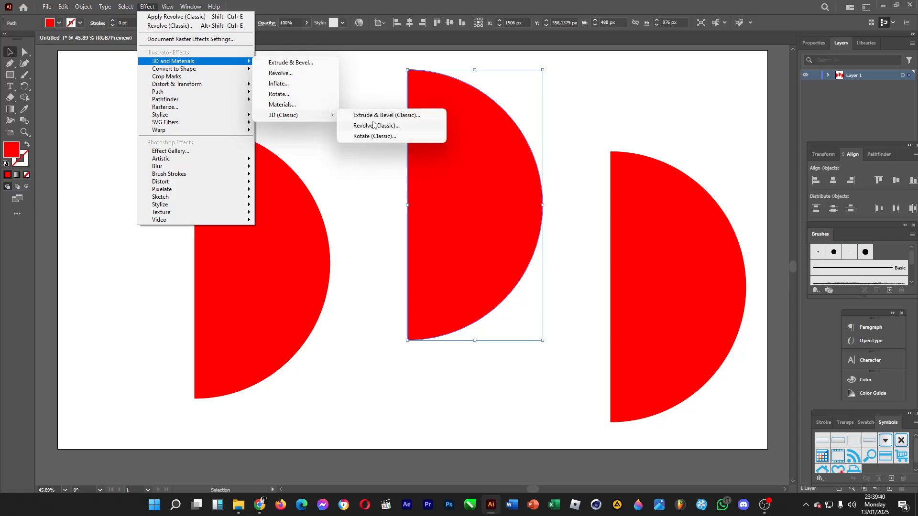
left_click(376, 125)
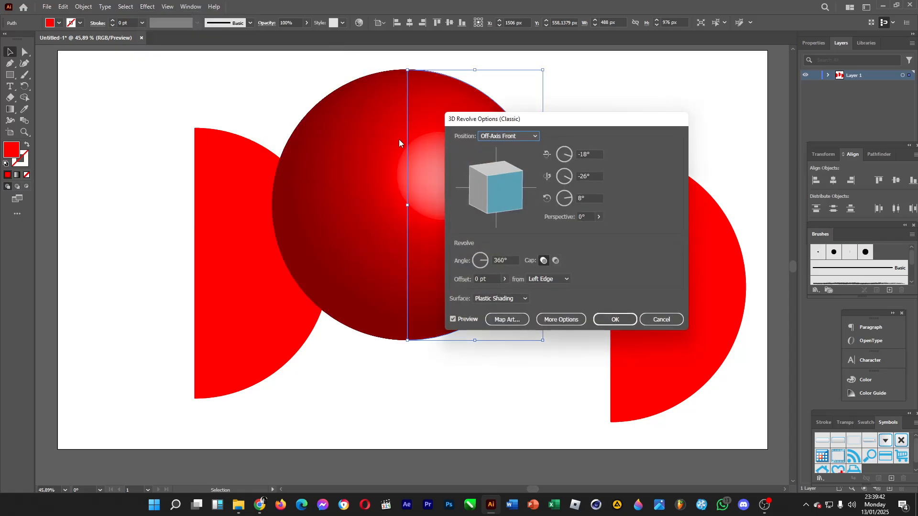
left_click(613, 319)
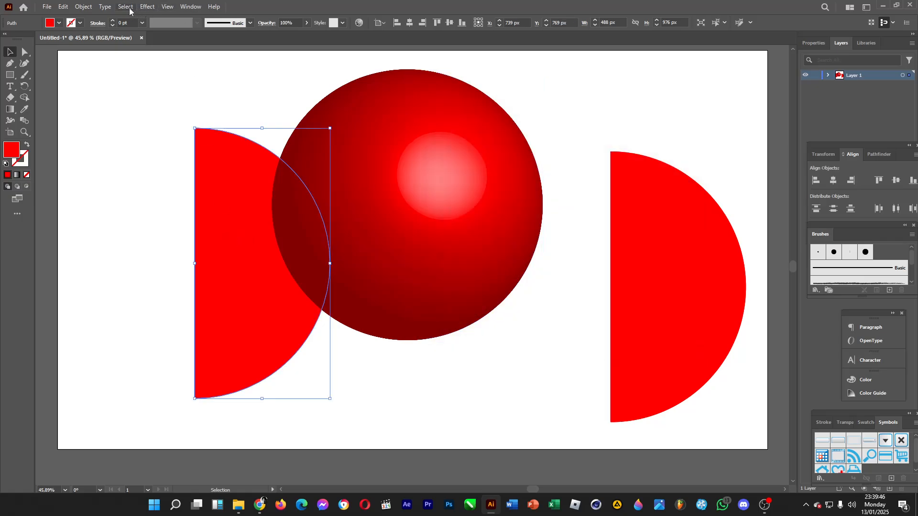
Open Revolve (Classic) for the left semicircle and choose diffuse surface shading.
left_click(147, 6)
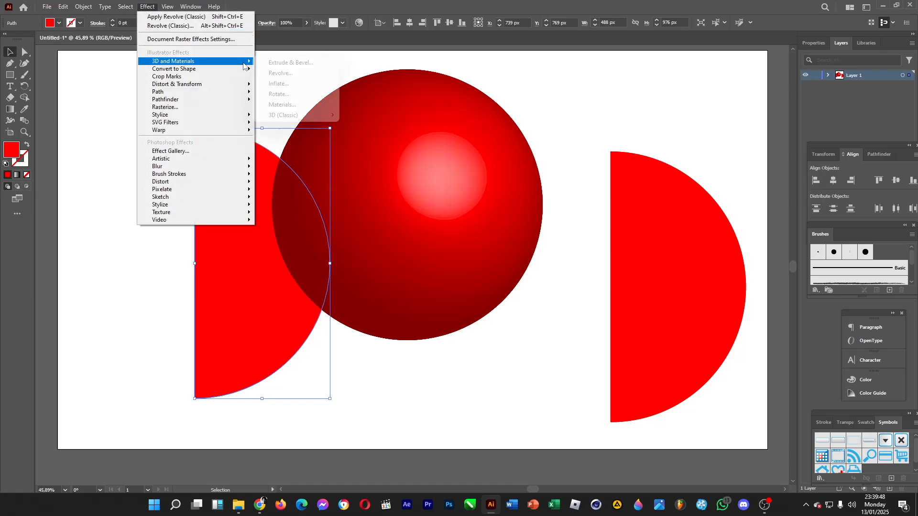
mouse_move(282, 114)
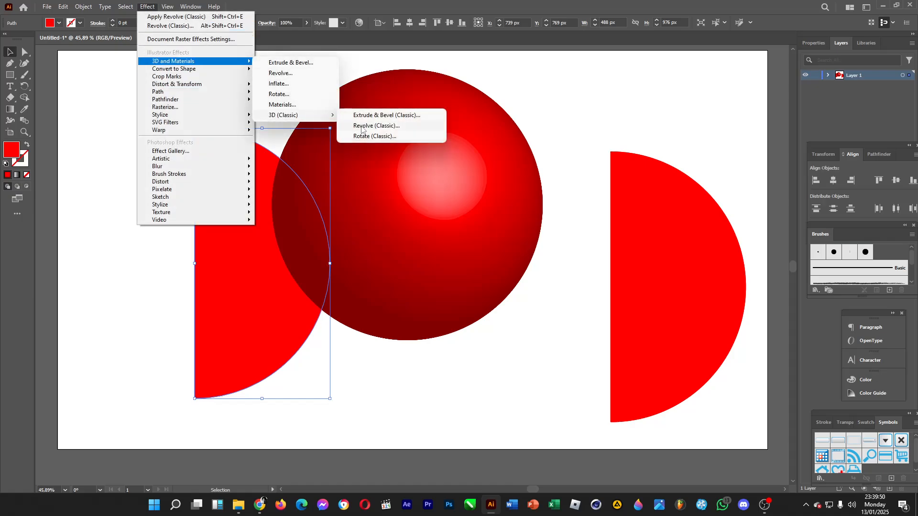
left_click(376, 125)
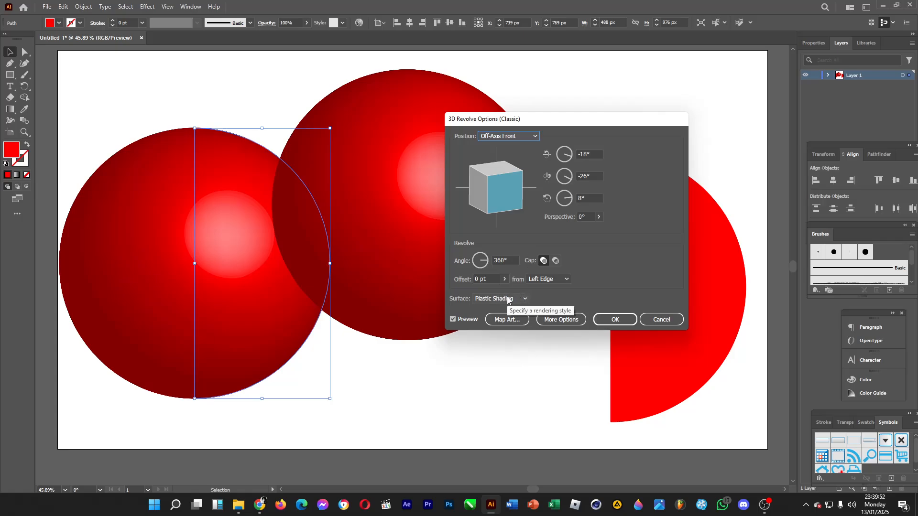
left_click(499, 297)
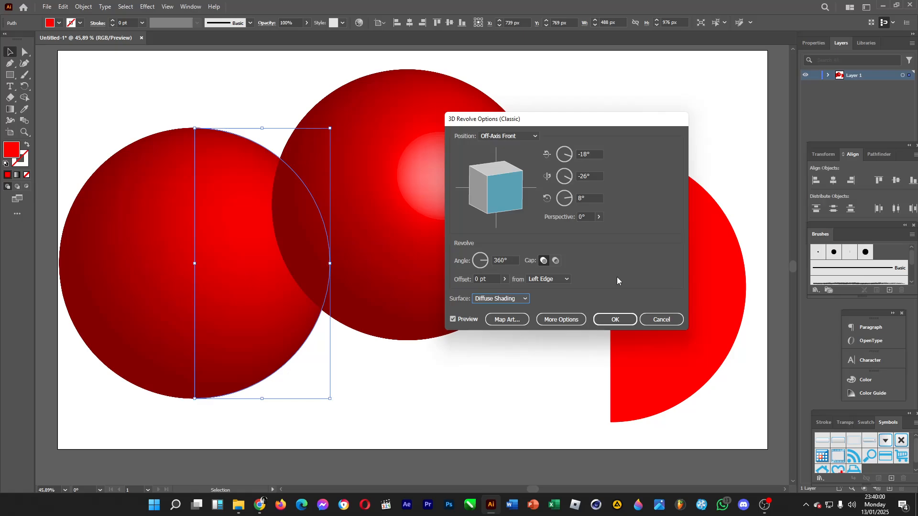
mouse_move(240, 275)
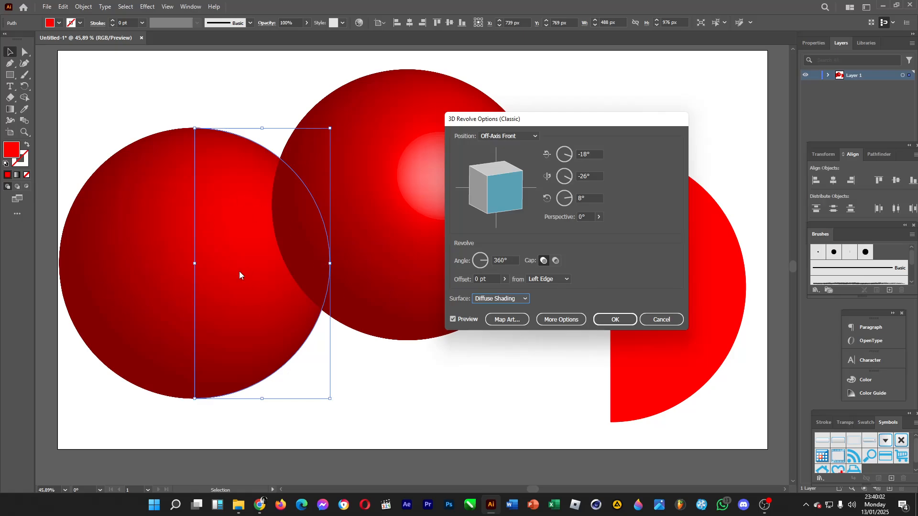
mouse_move(240, 265)
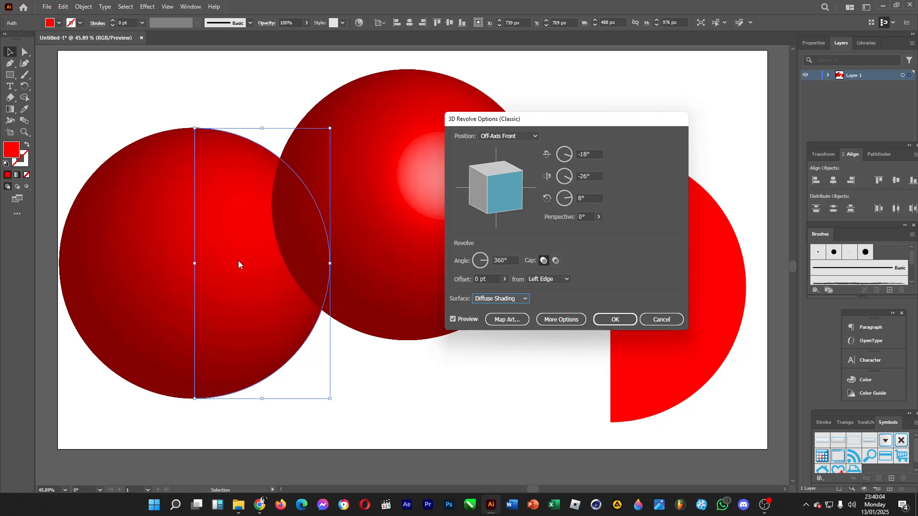
mouse_move(230, 259)
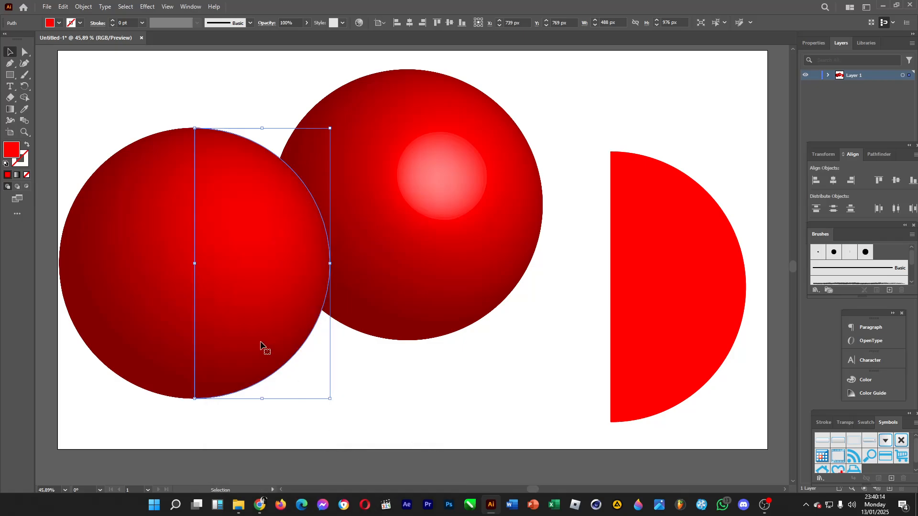
mouse_move(207, 106)
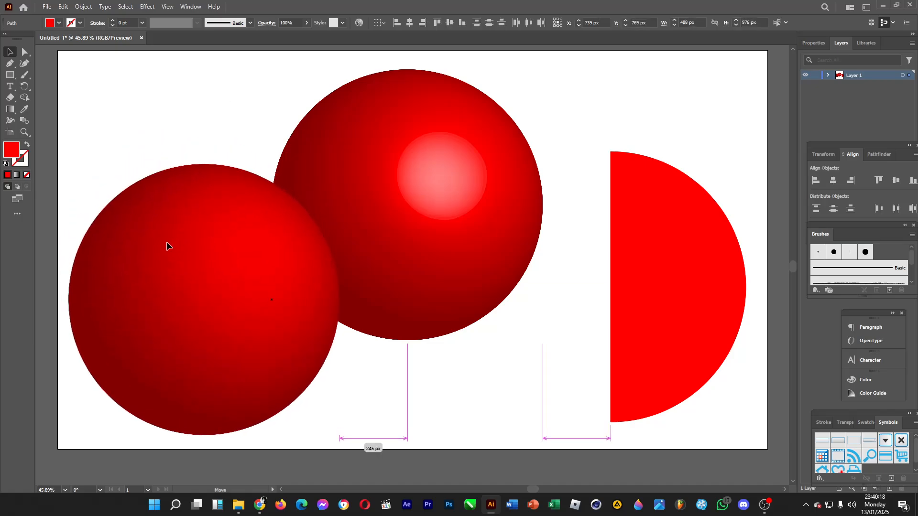
Apply Revolve (Classic) with Wireframe surface to the right-hand semicircle.
left_click(673, 287)
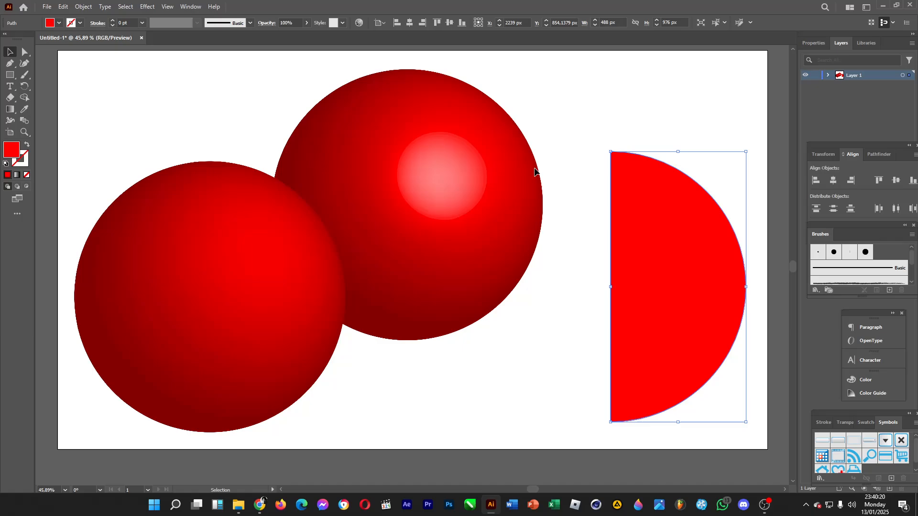
left_click(147, 6)
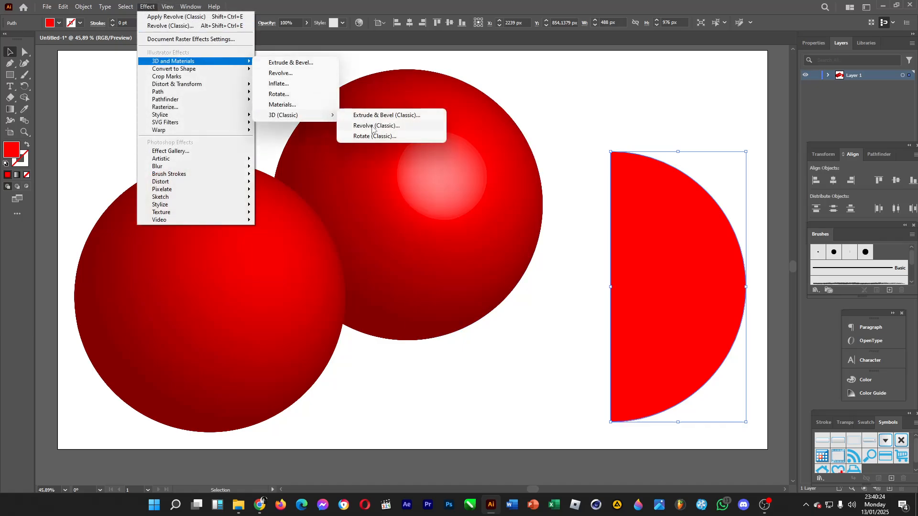
left_click(377, 125)
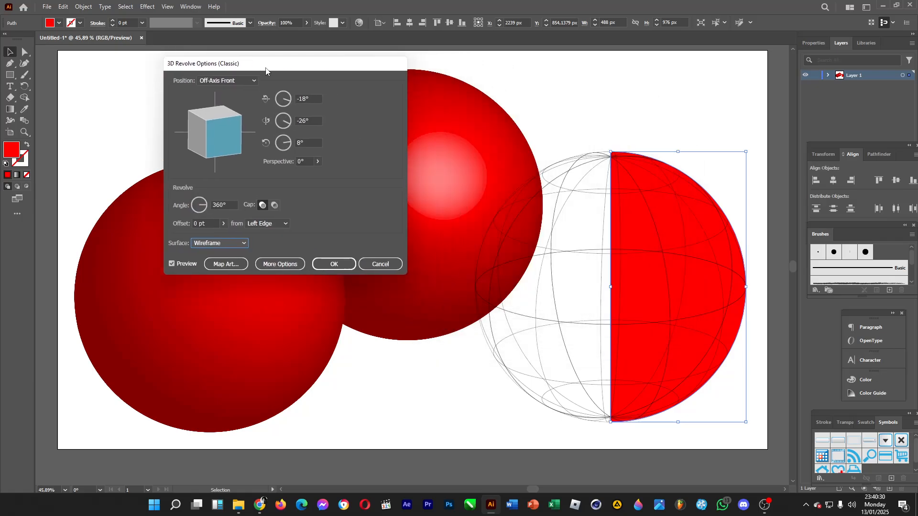
left_click(333, 263)
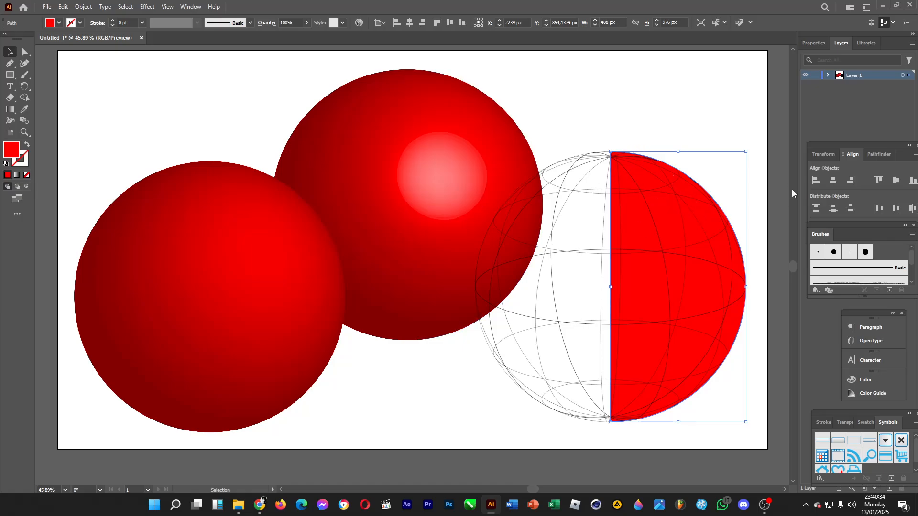
mouse_move(490, 242)
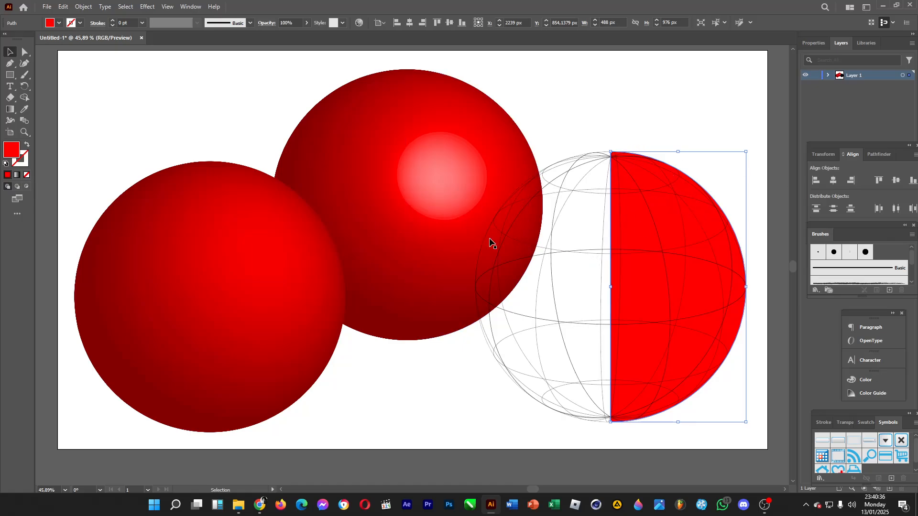
mouse_move(63, 33)
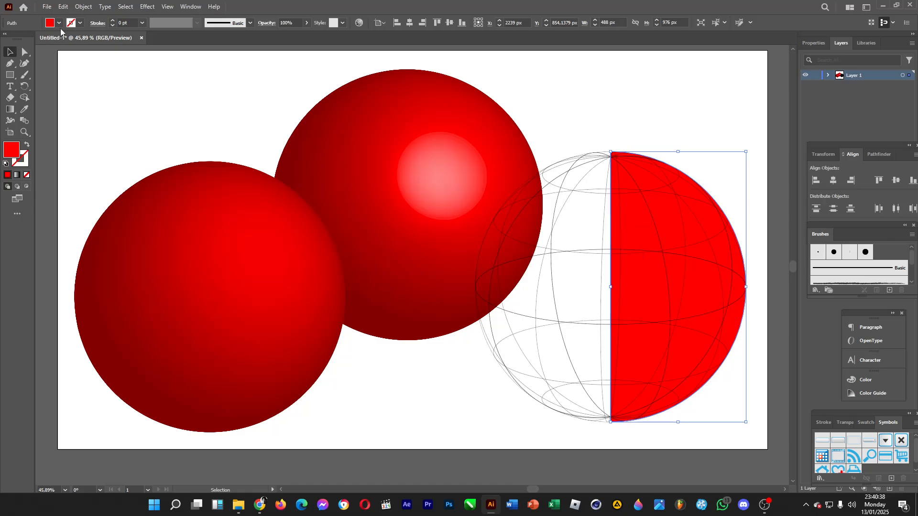
Strip the wireframe revolve and cancel the duplicate-effect warning.
left_click(52, 23)
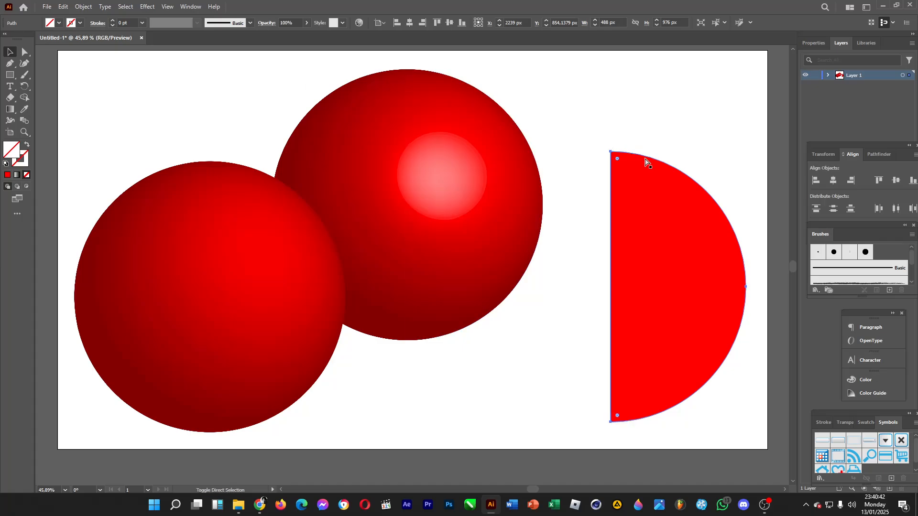
left_click(147, 7)
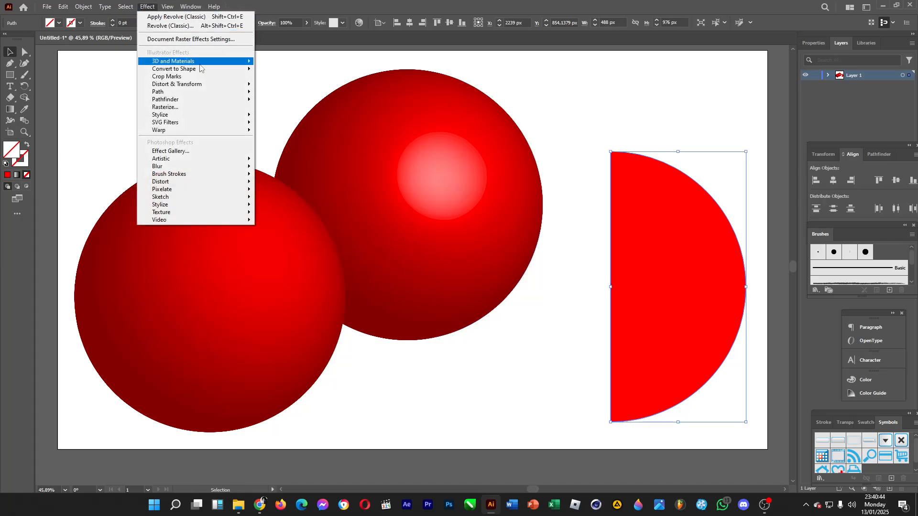
left_click(175, 16)
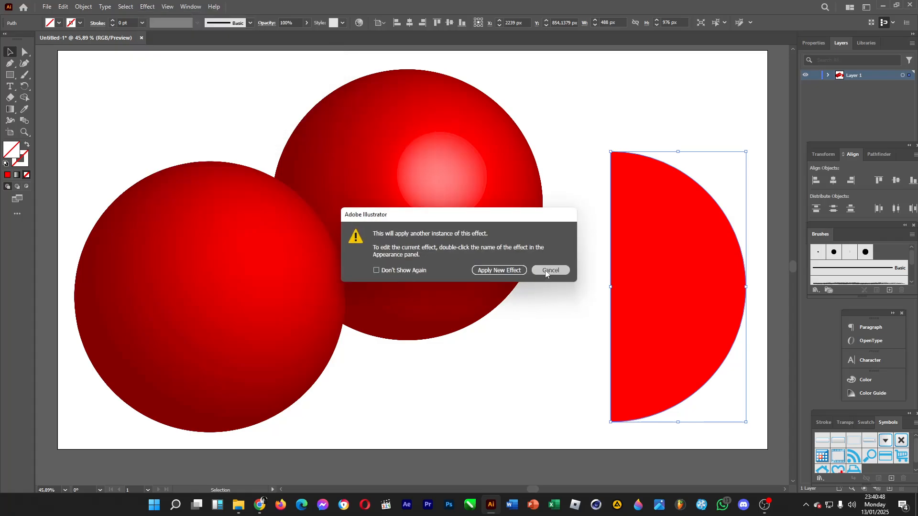
left_click(549, 270)
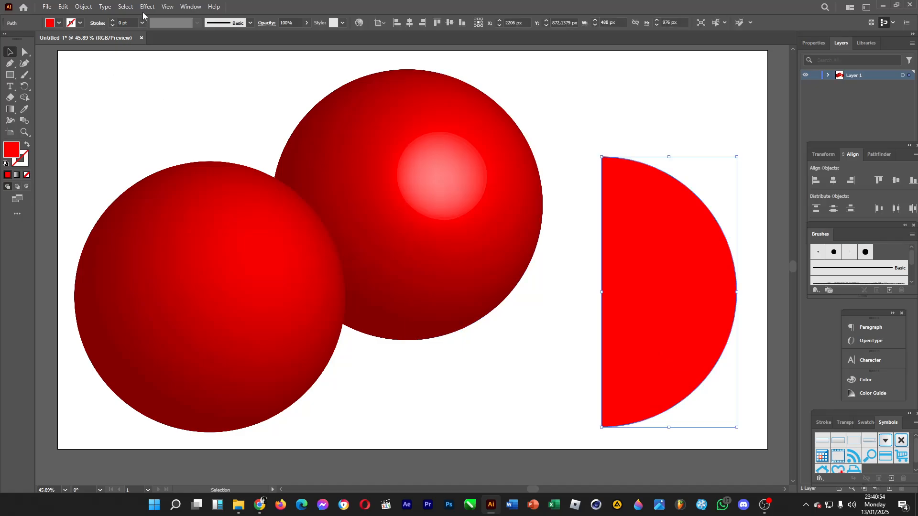
Reapply Revolve (Classic) to the right semicircle, switching Plastic Shading to Wireframe.
left_click(147, 6)
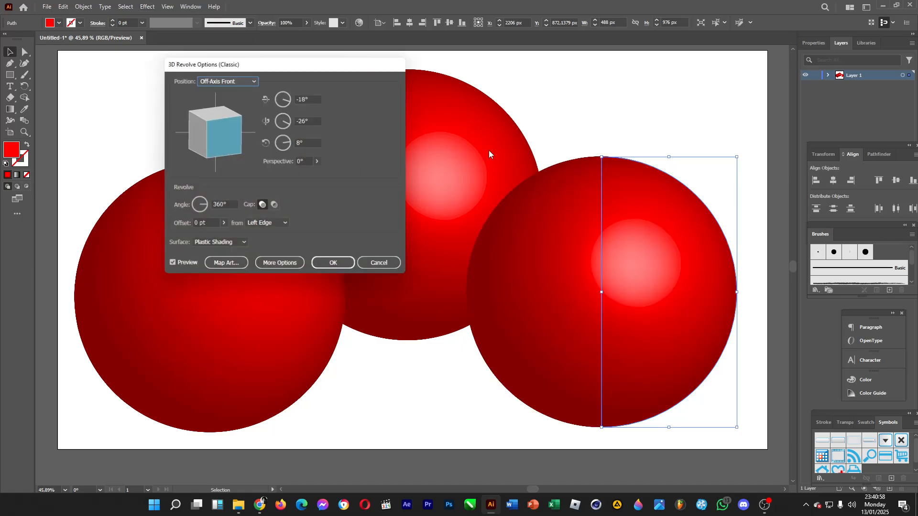
left_click(243, 242)
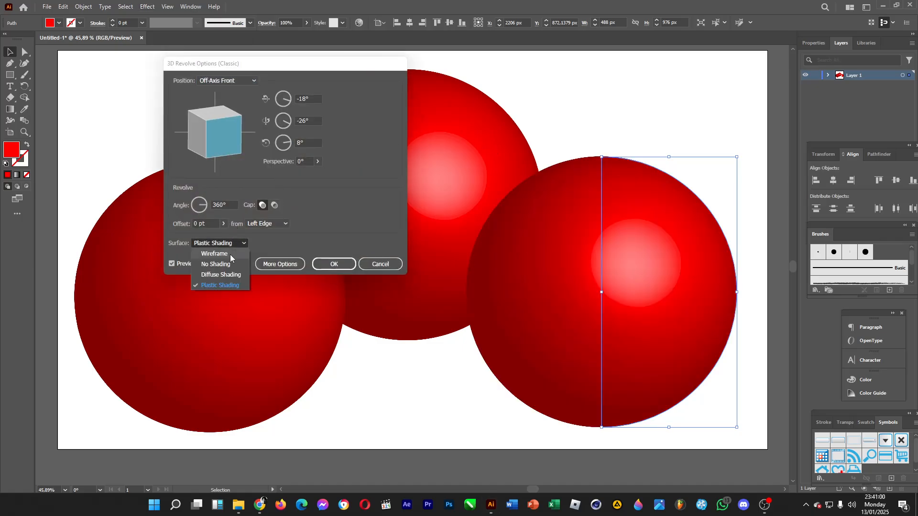
left_click(214, 253)
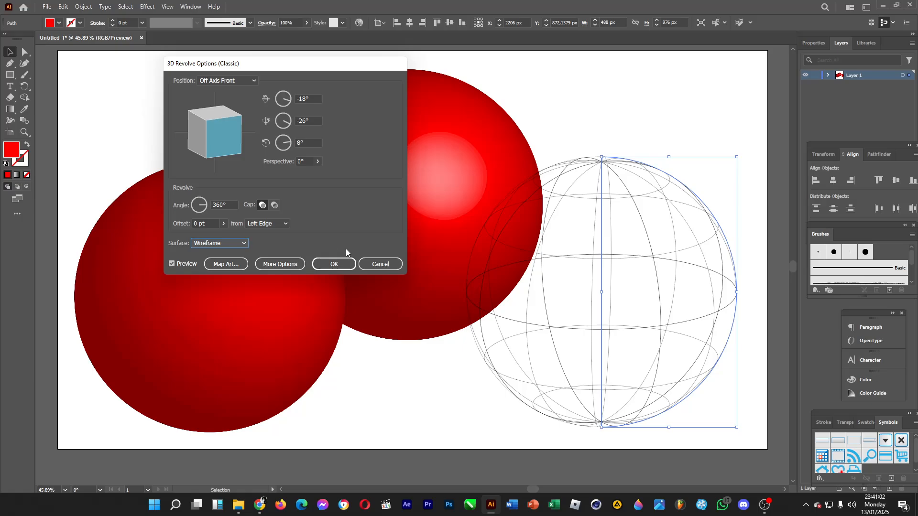
left_click(333, 264)
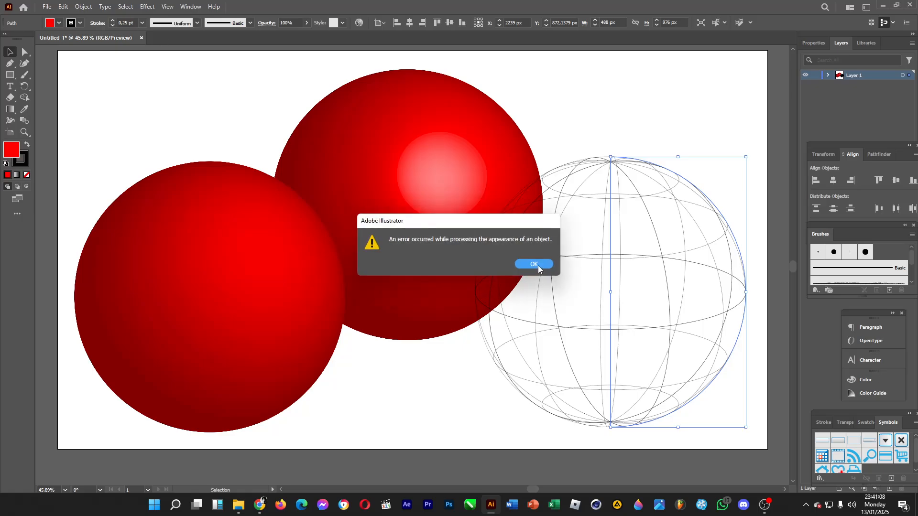
Dismiss the appearance-processing error alert with OK.
left_click(533, 264)
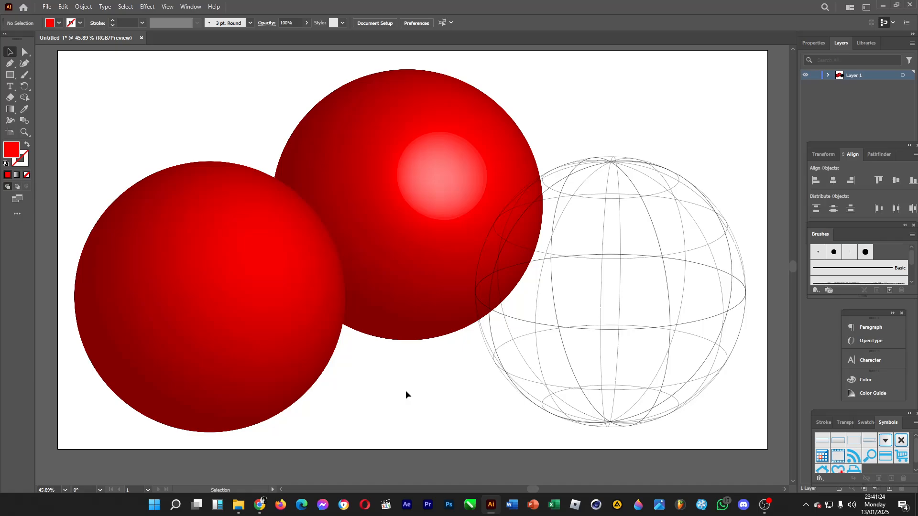
mouse_move(407, 392)
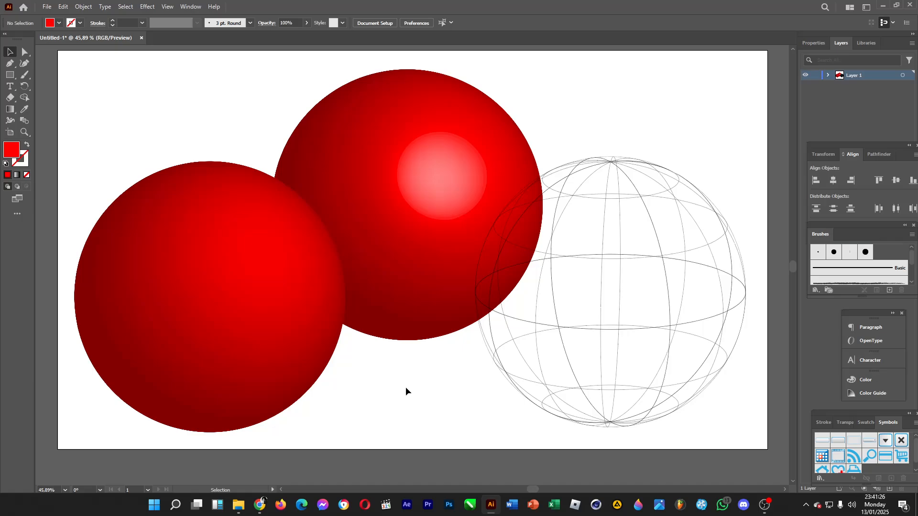